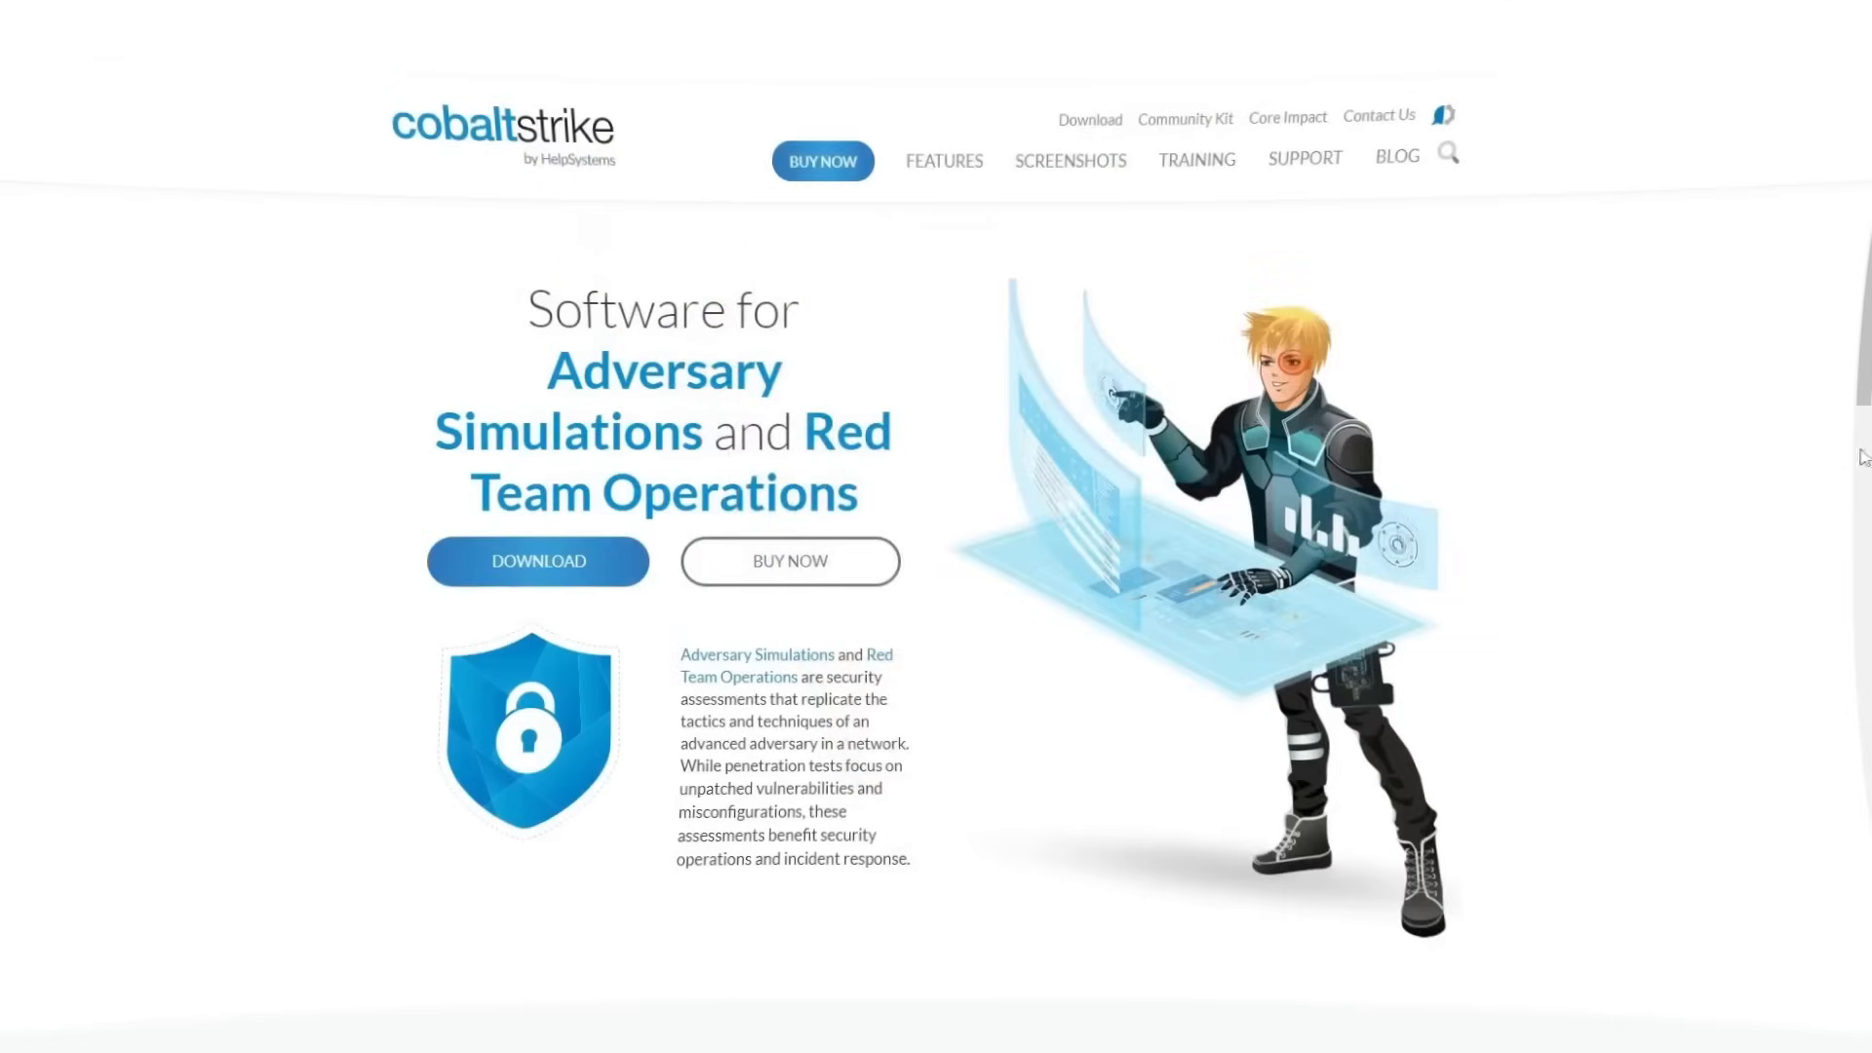
Scroll the Cobalt Strike homepage down to the Why Cobalt Strike? section.
{"action": "scroll", "scroll_direction": "down", "scroll_amount": 3}
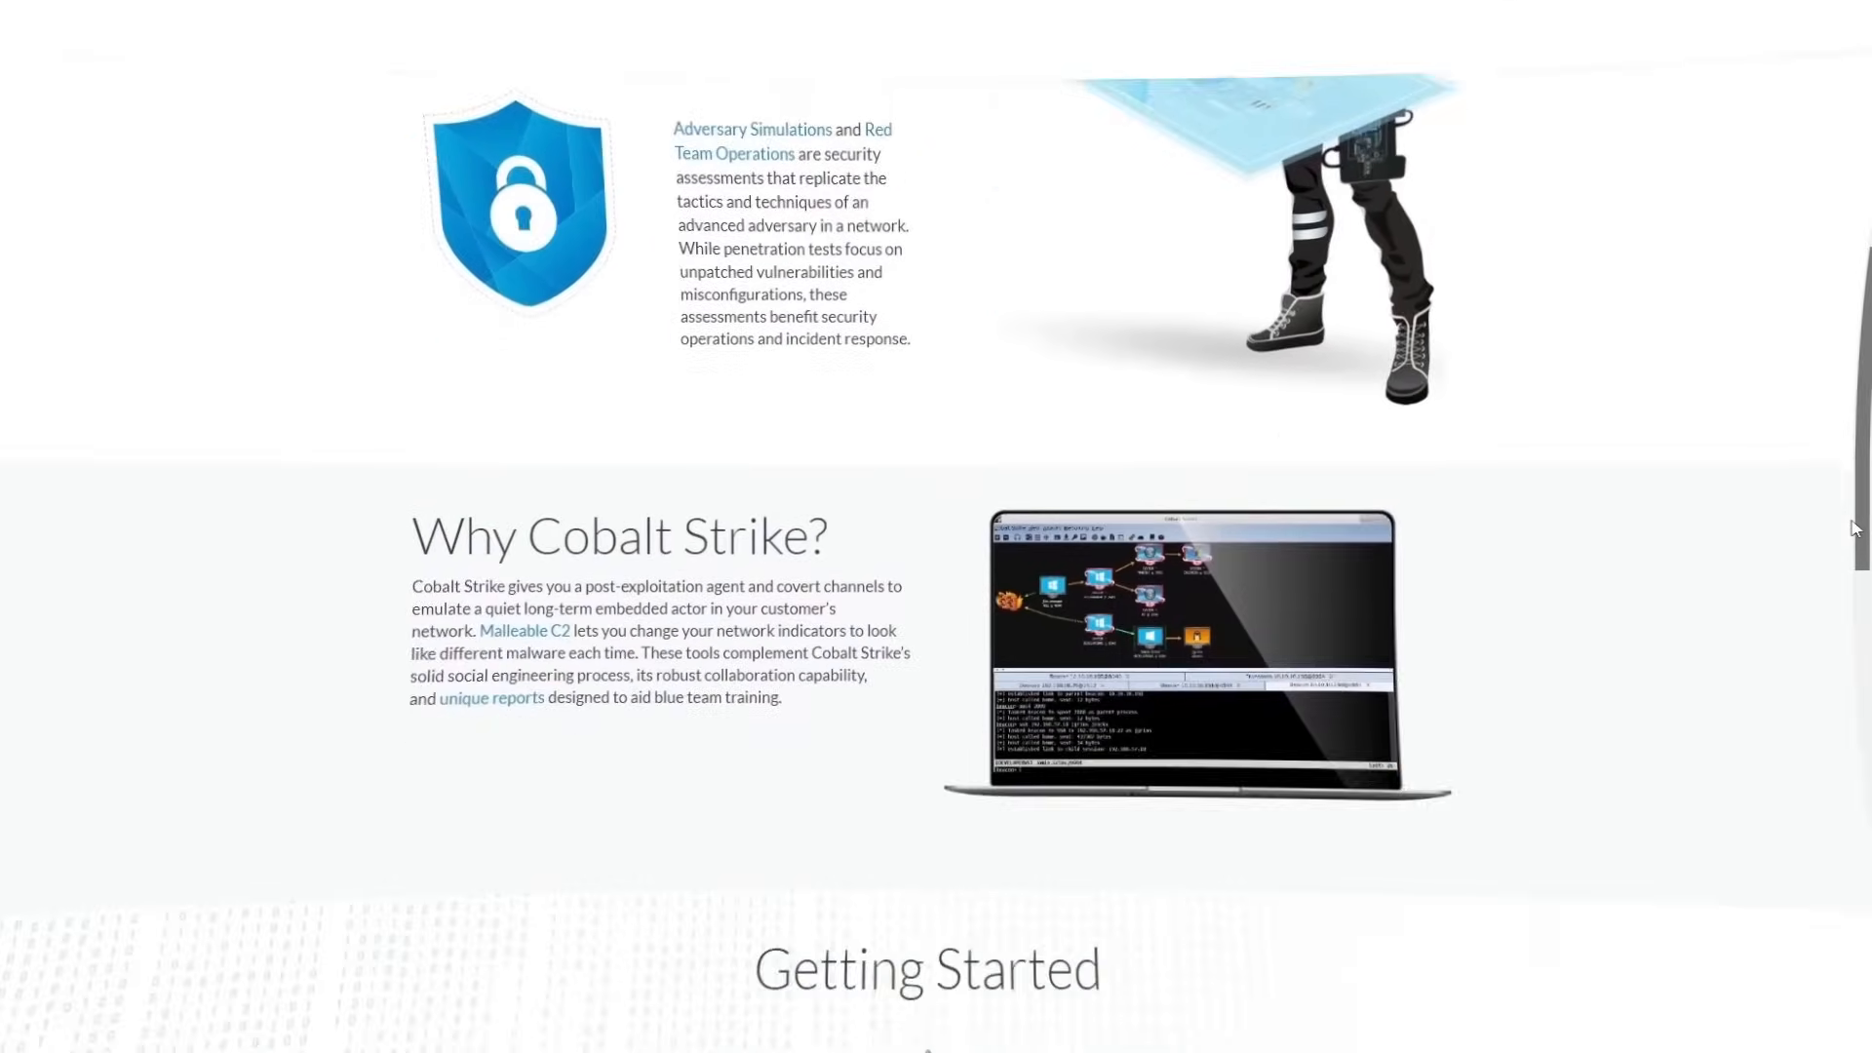
{"action": "scroll", "scroll_direction": "down", "scroll_amount": 3}
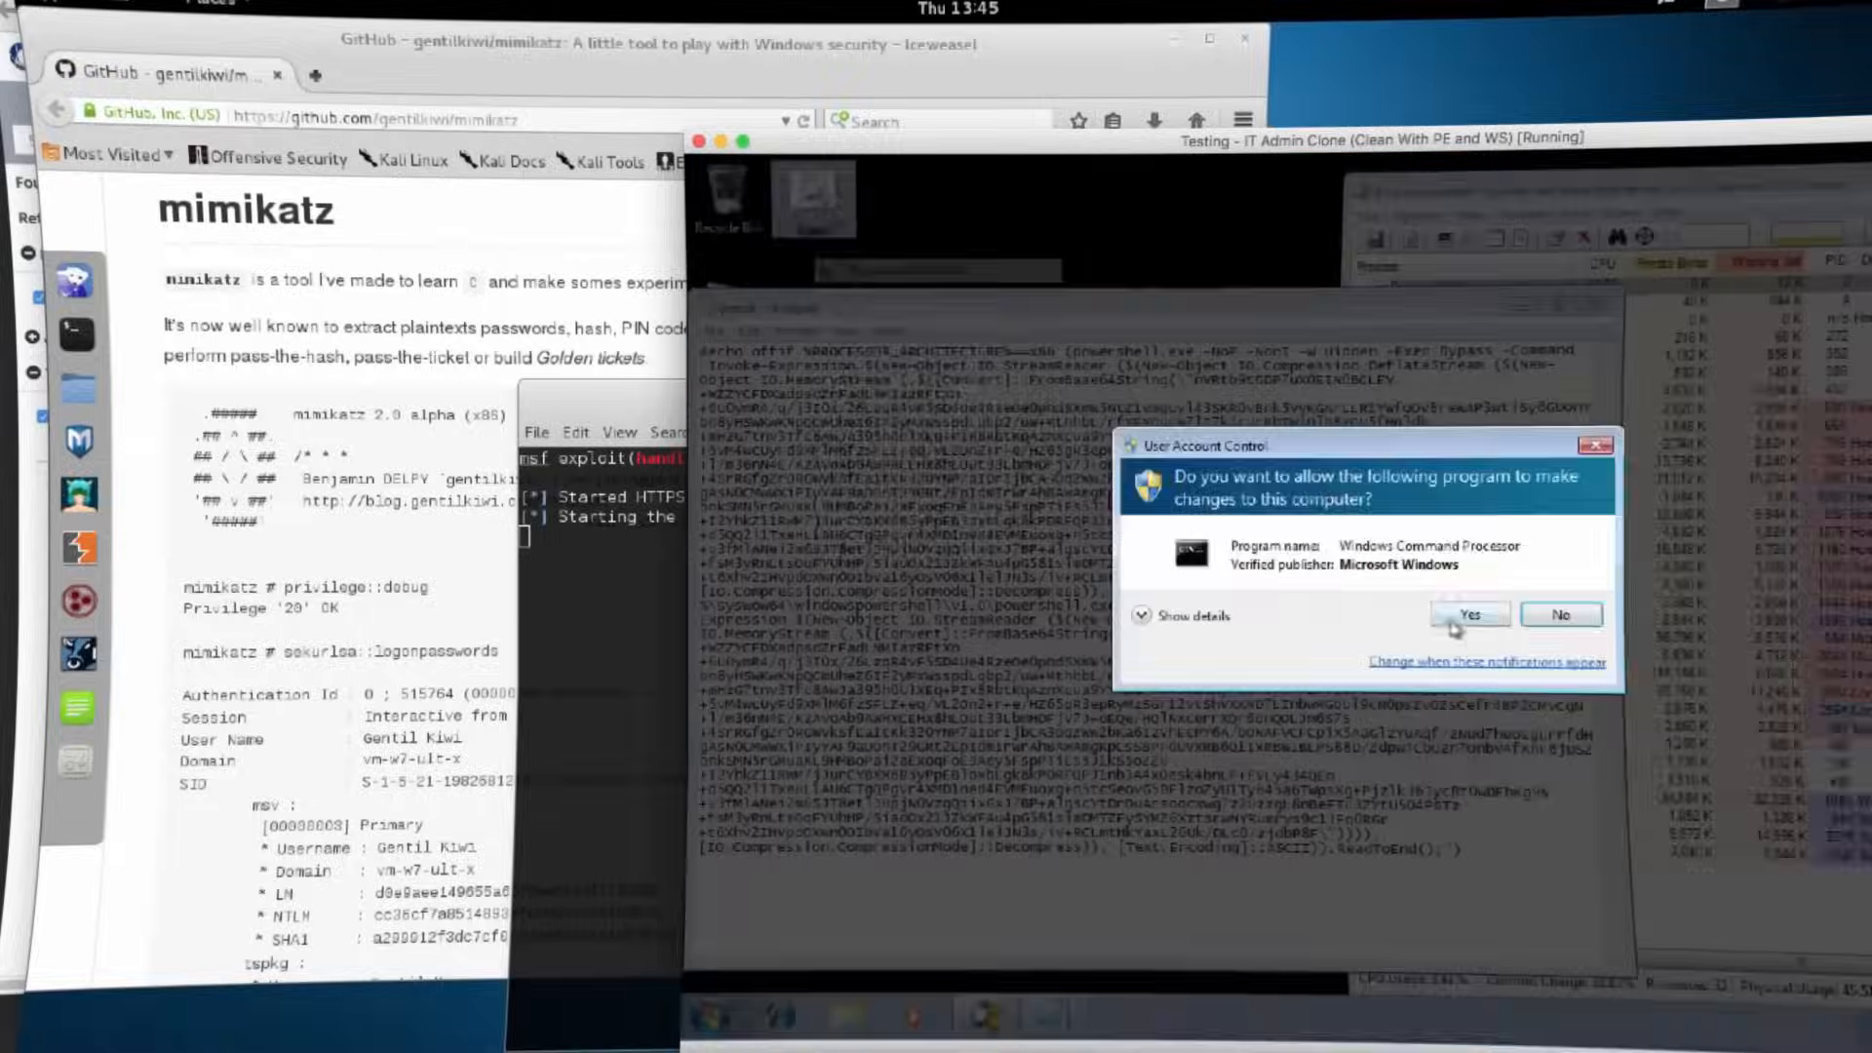
{"action": "left_click", "coordinate": [1467, 615]}
{"action": "type", "text": "msv"}
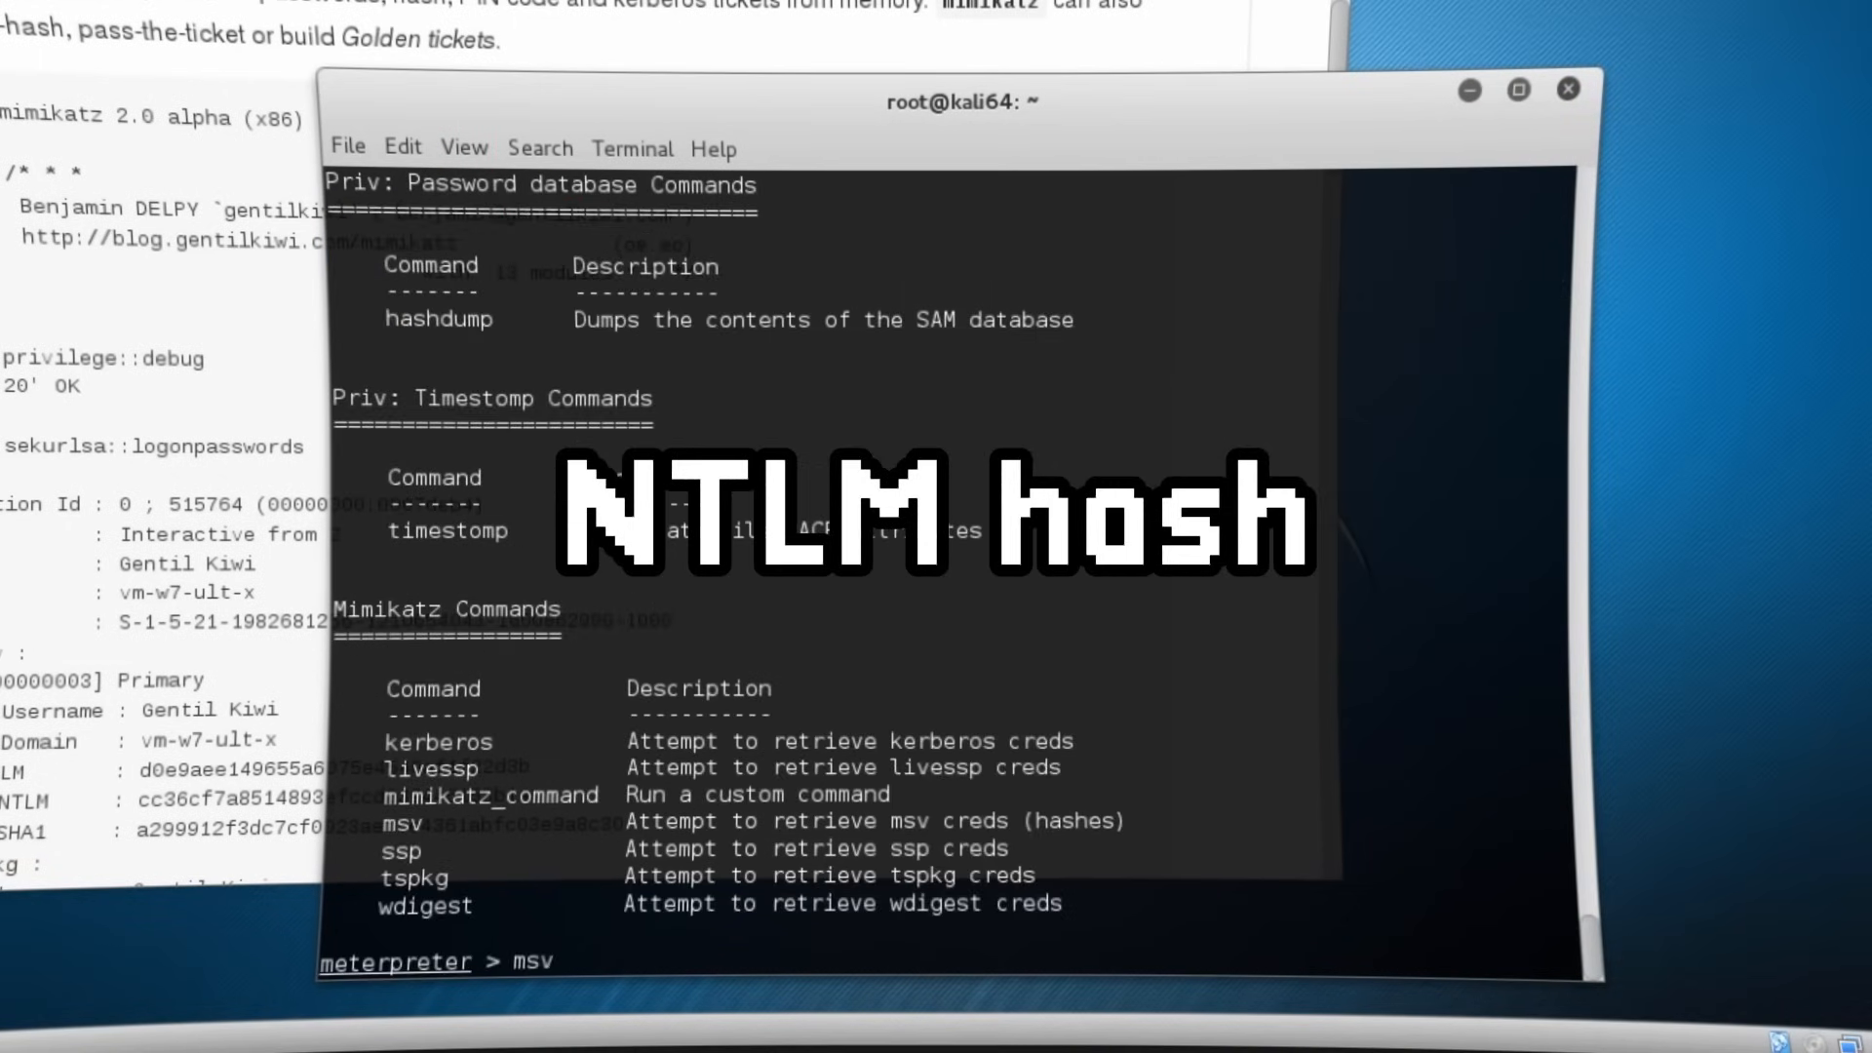
{"action": "type", "text": "wdigest"}
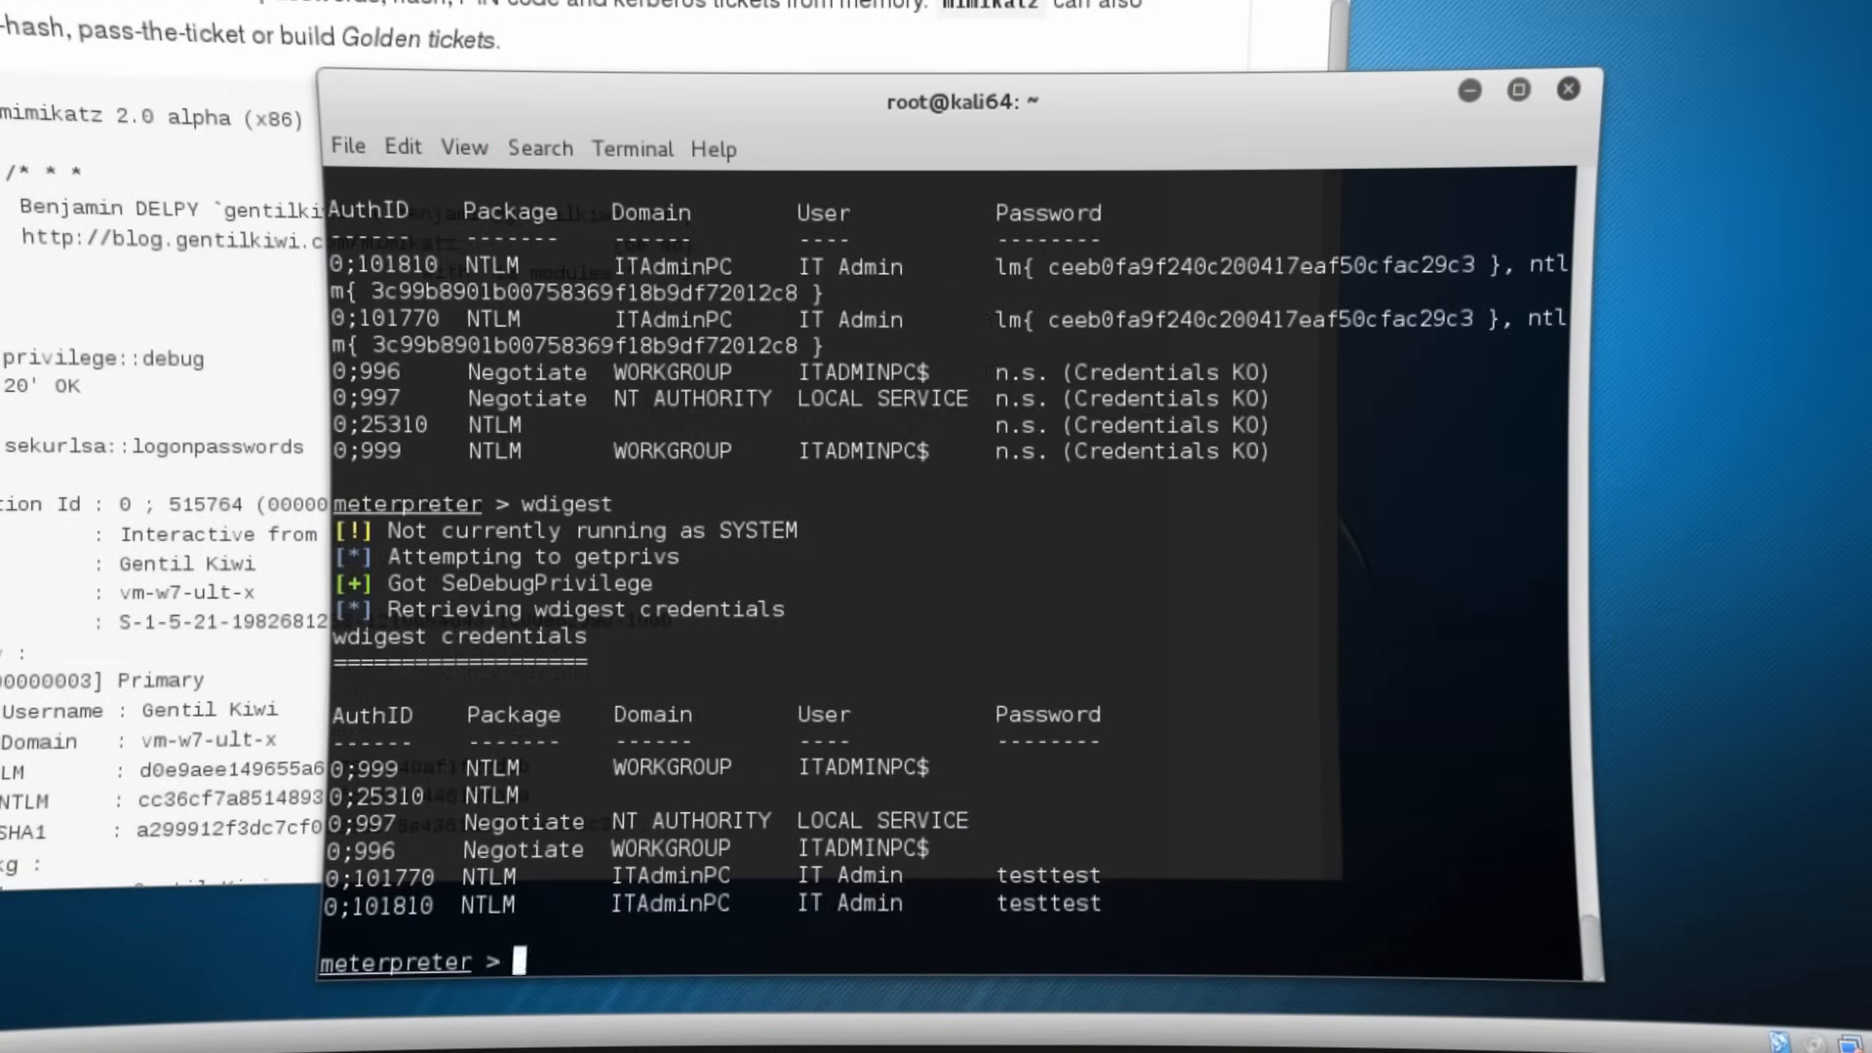